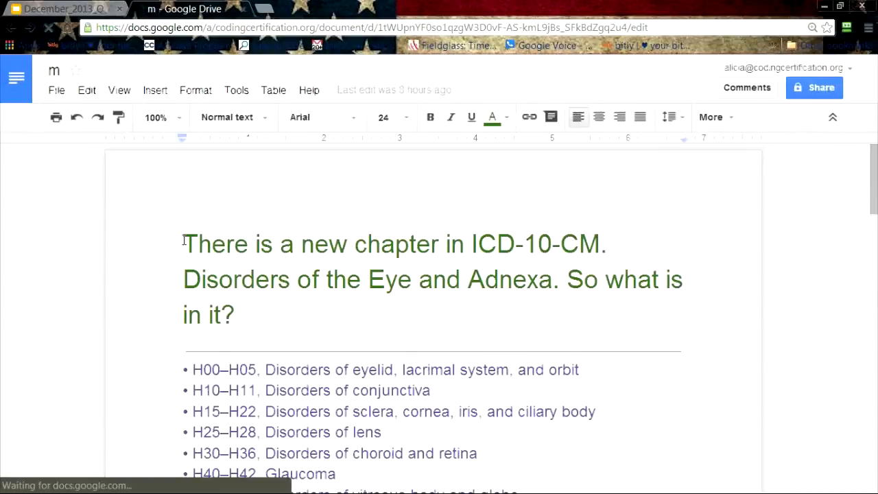
- Scroll down the code list and select the word 'choroid' in the H30–H36 entry
scroll(down, 3)
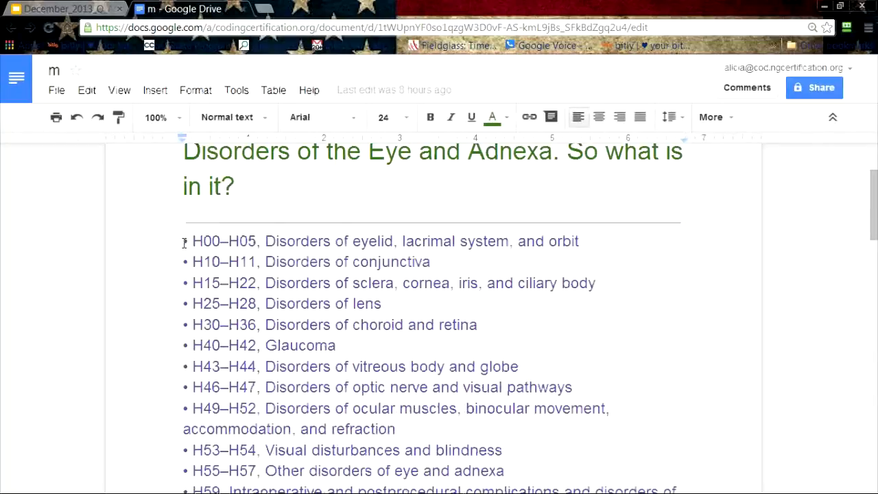
scroll(down, 3)
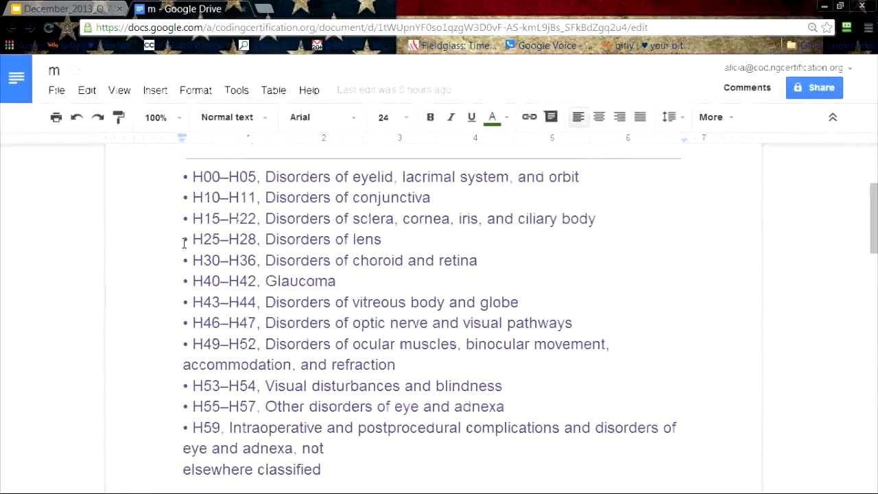
scroll(down, 3)
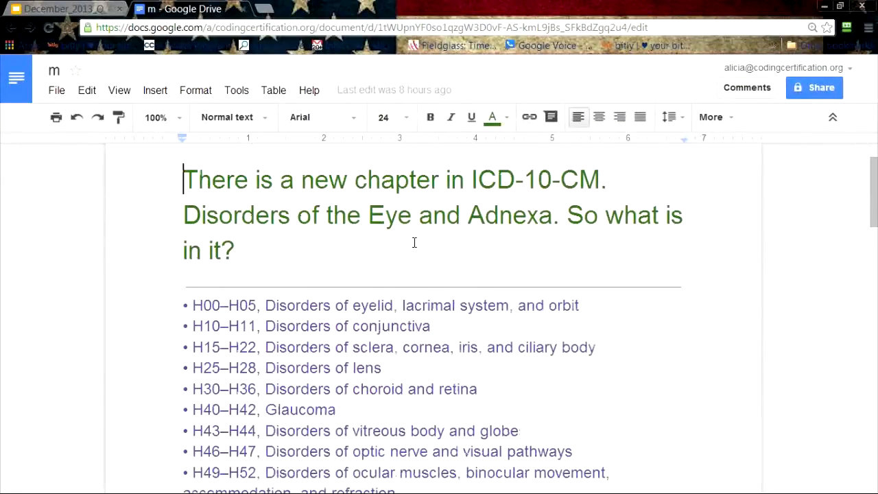
scroll(down, 3)
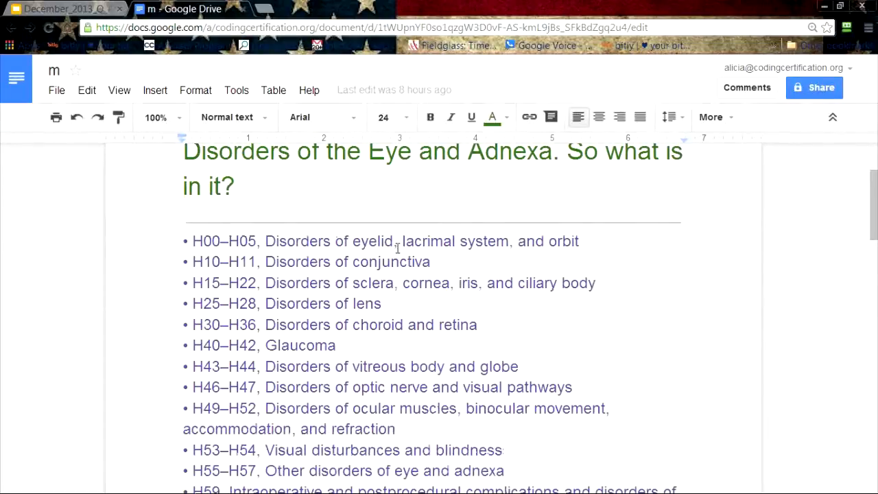
mouse_move(555, 249)
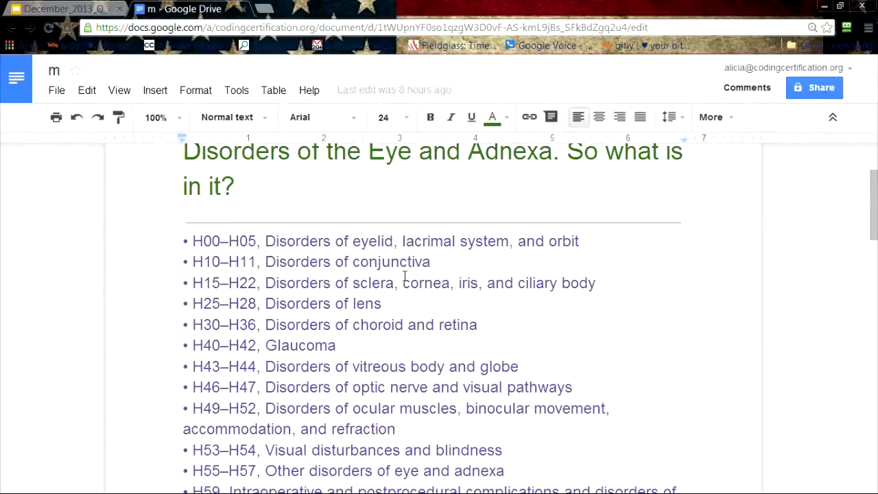
mouse_move(438, 264)
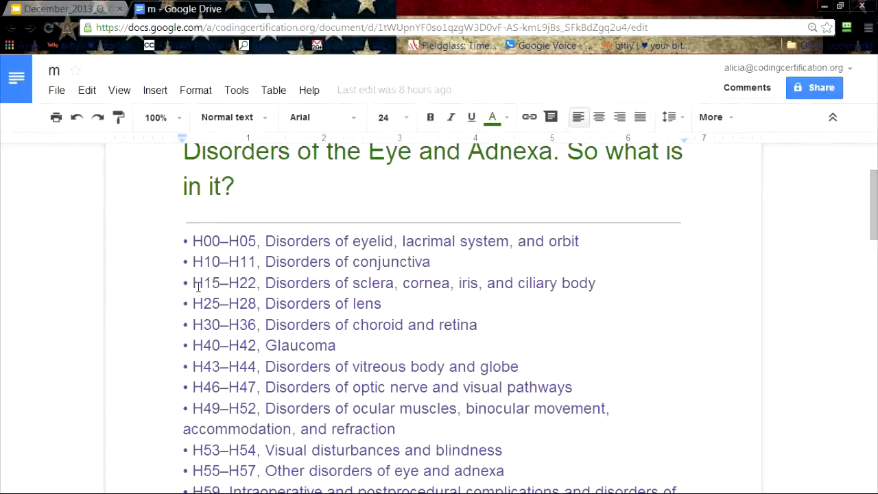
mouse_move(373, 299)
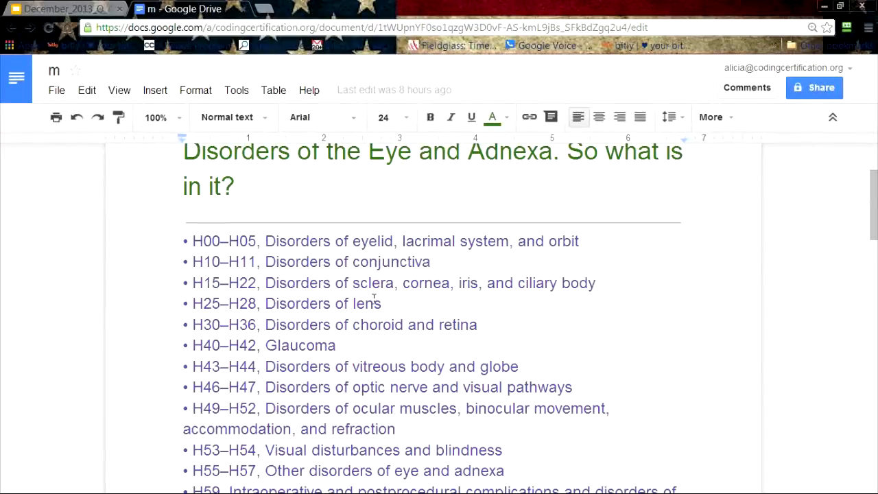
mouse_move(528, 291)
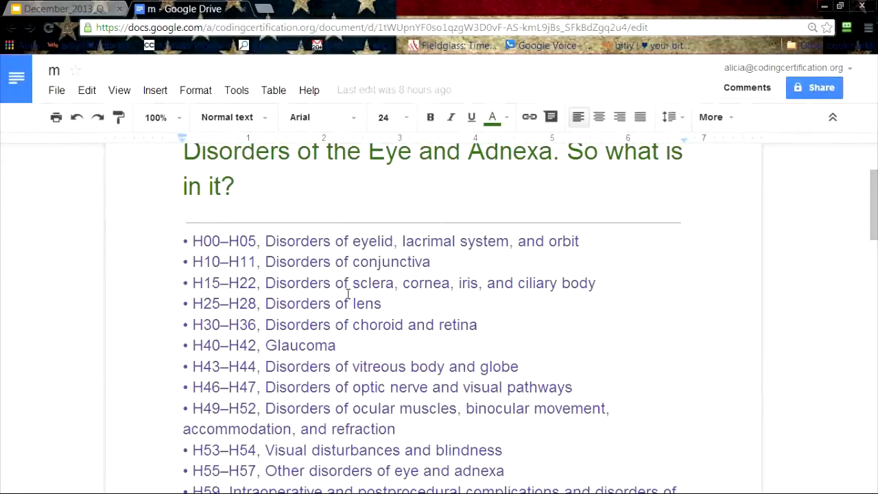
mouse_move(470, 288)
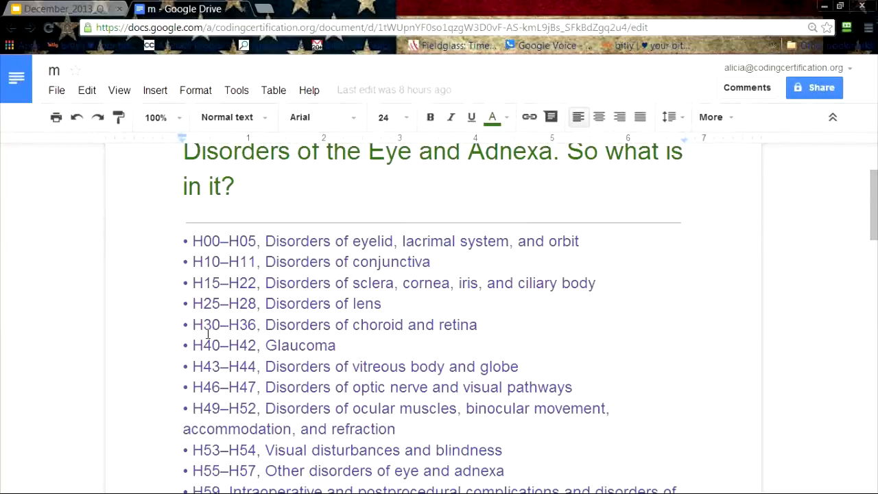
mouse_move(266, 325)
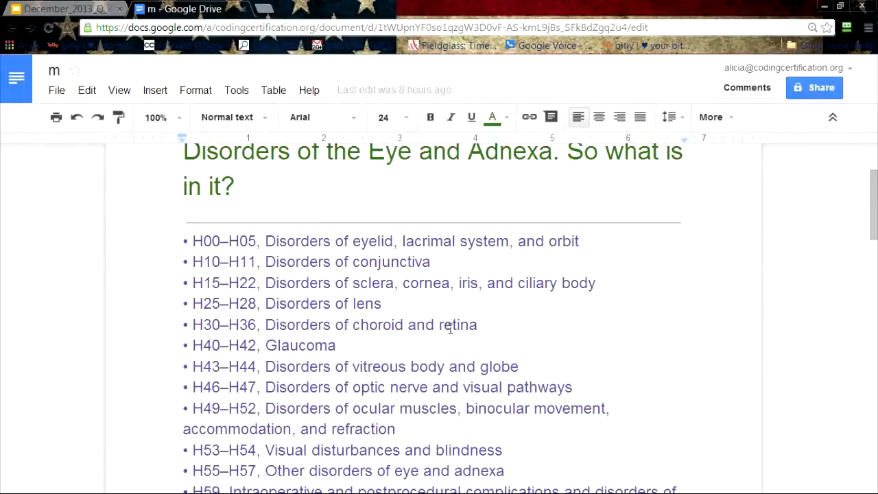
mouse_move(446, 326)
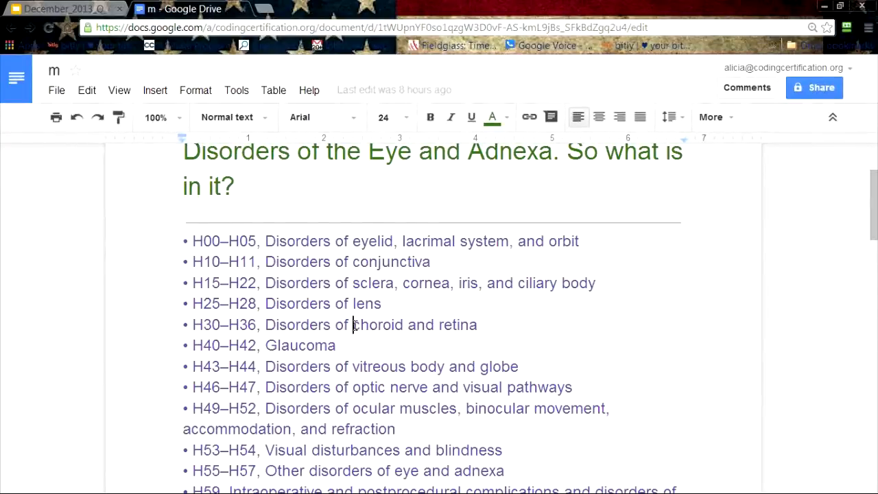
double_click(377, 324)
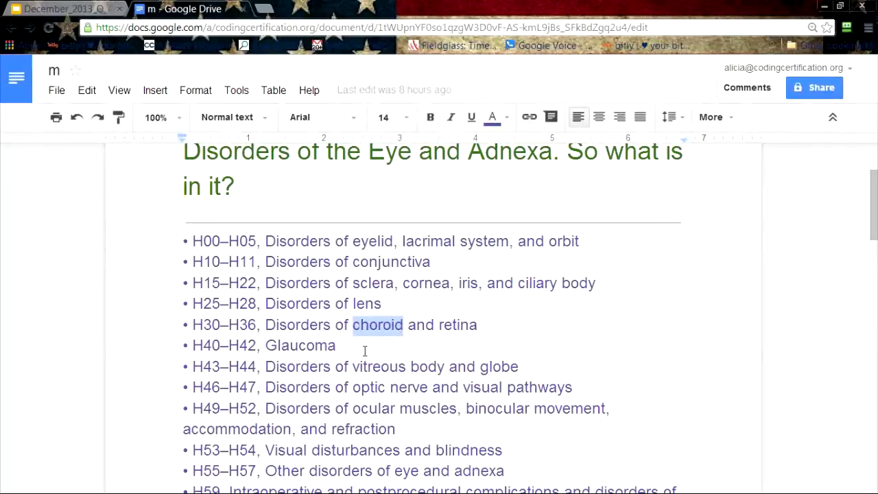
mouse_move(364, 334)
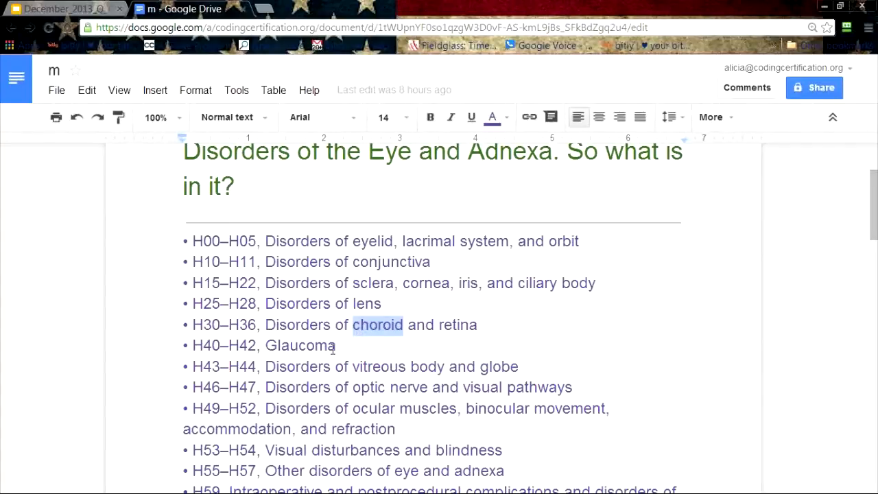
click(192, 345)
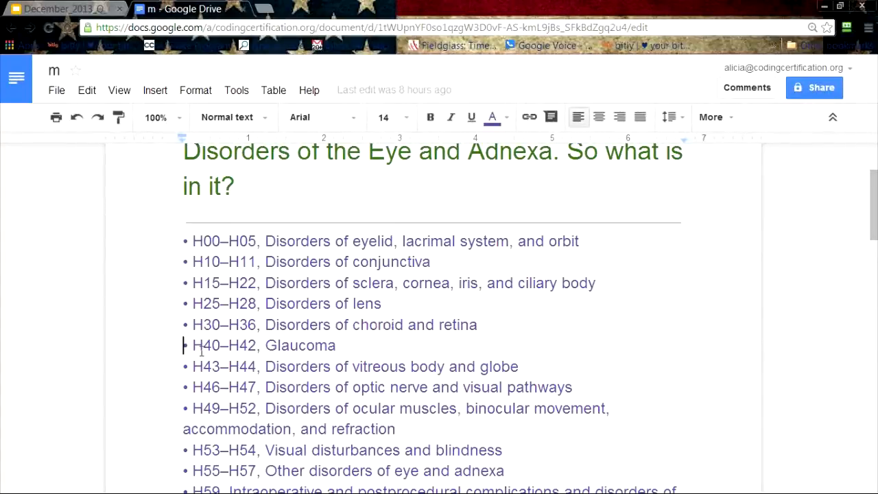
mouse_move(347, 353)
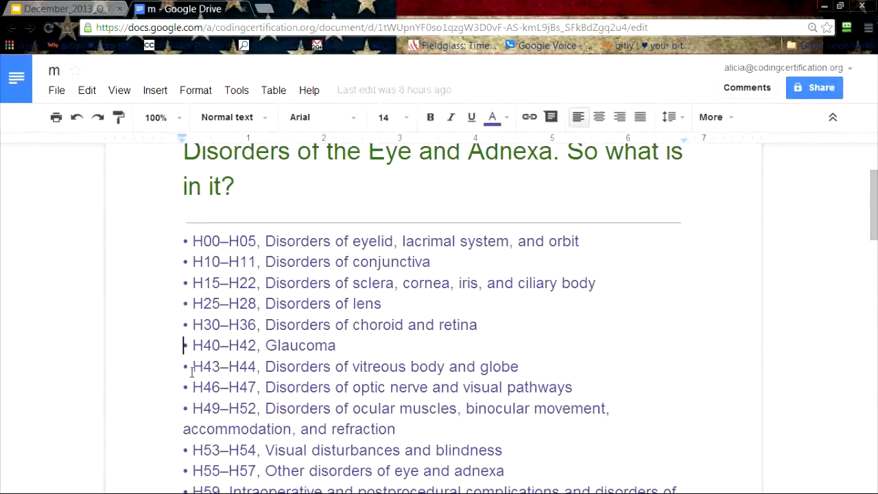
mouse_move(244, 369)
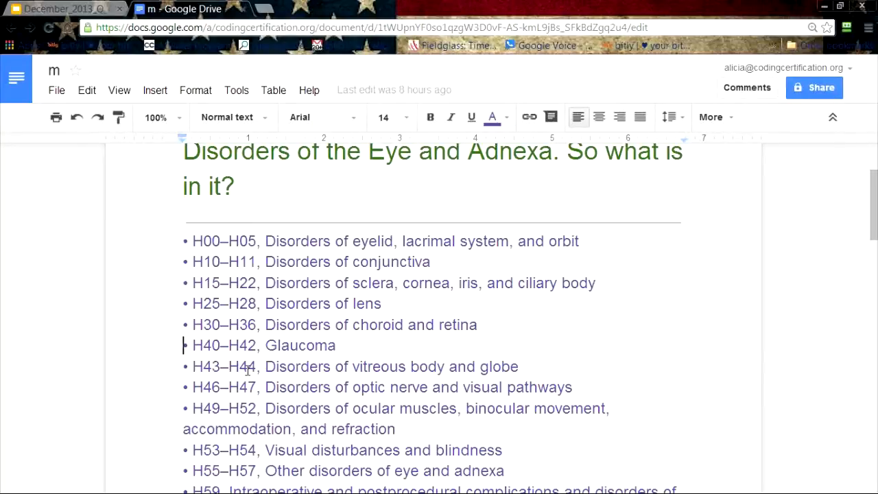
mouse_move(381, 346)
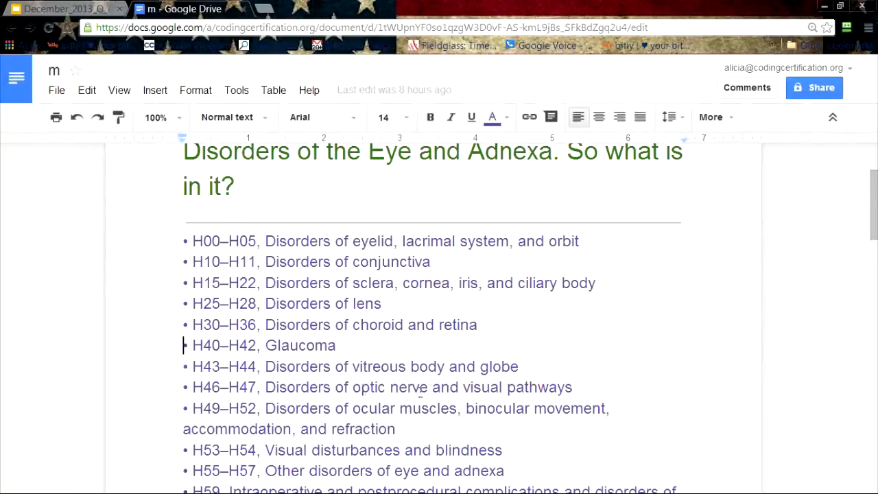
mouse_move(237, 412)
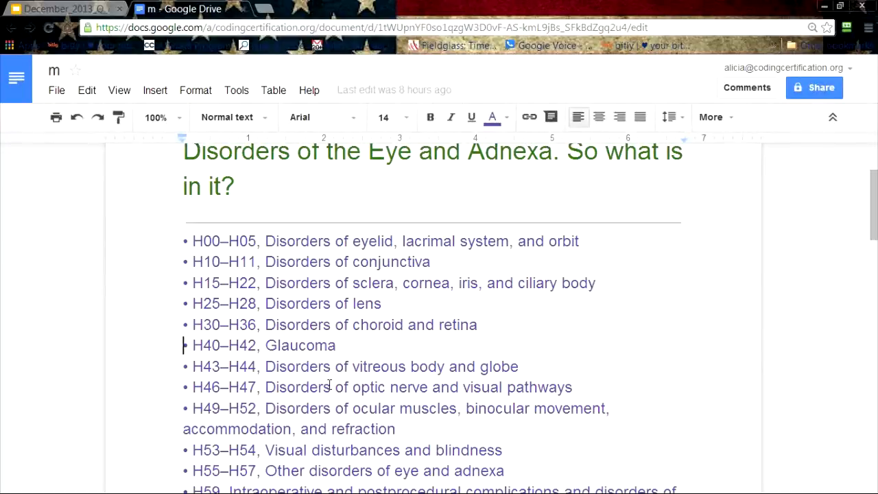
mouse_move(353, 370)
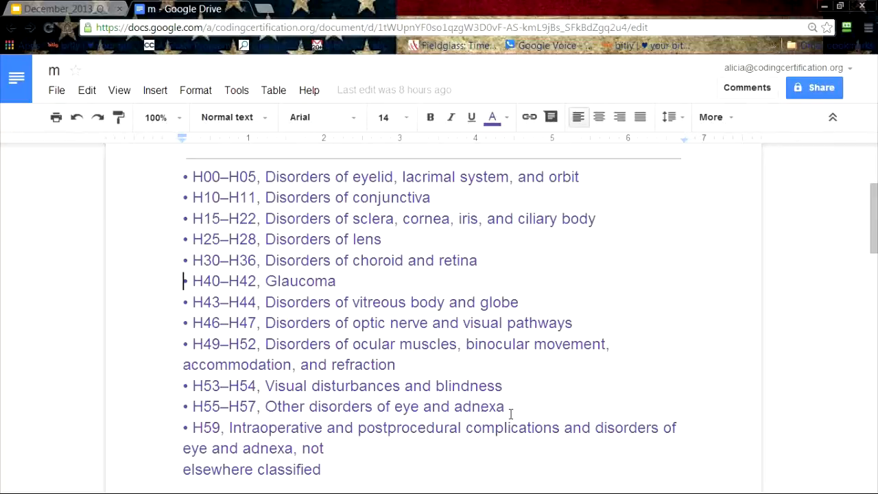
mouse_move(509, 405)
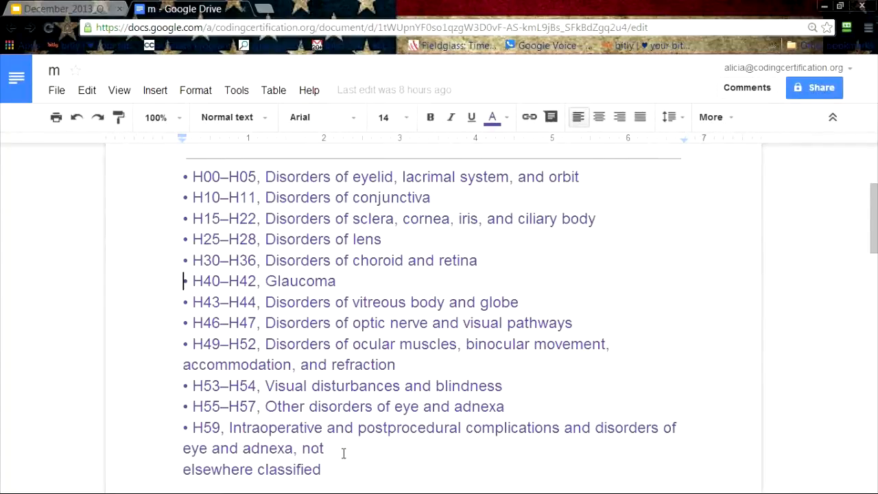
mouse_move(527, 449)
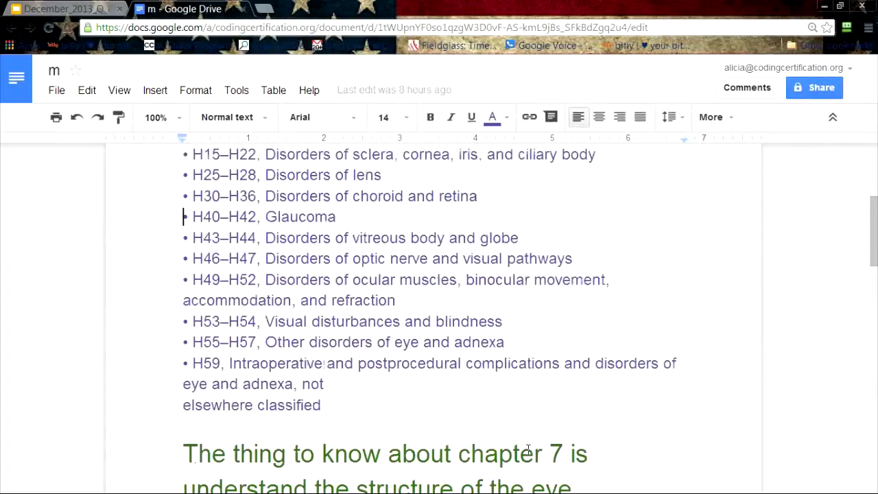
scroll(down, 3)
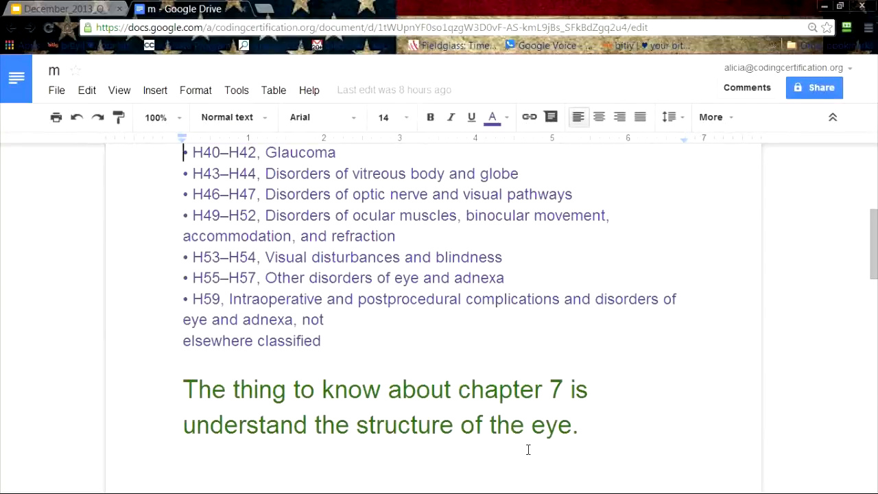
scroll(down, 3)
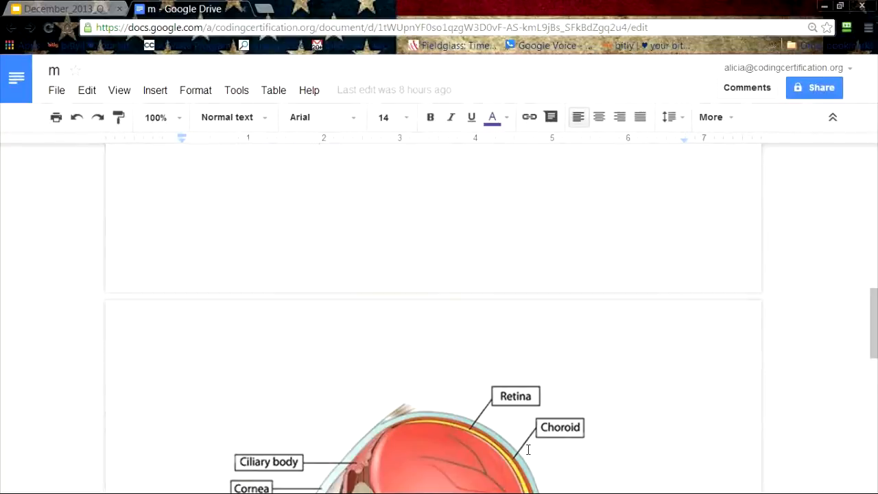
scroll(down, 3)
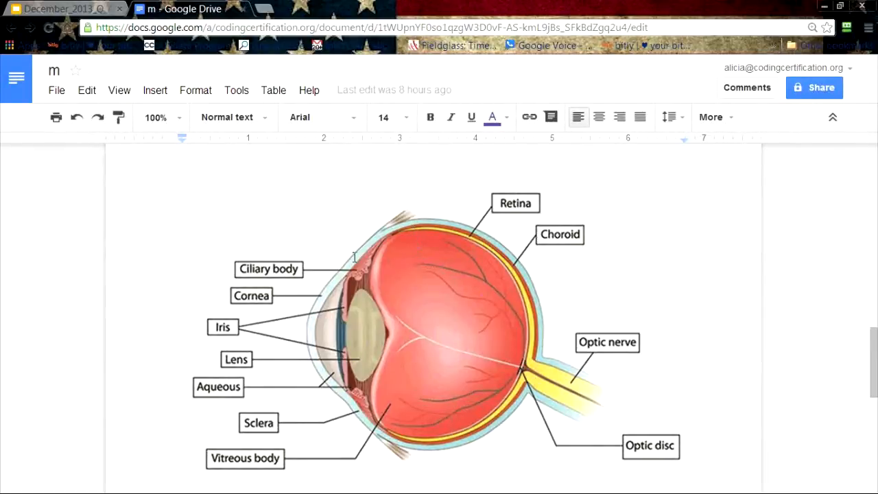
mouse_move(321, 302)
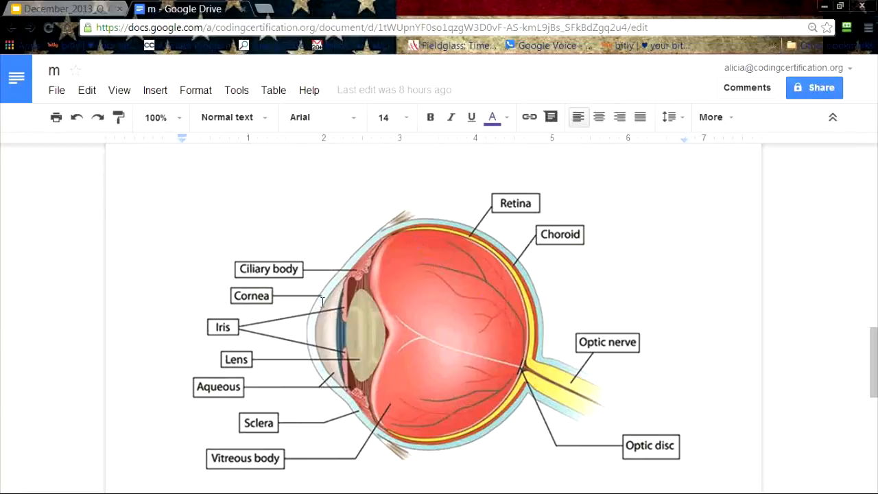
mouse_move(325, 302)
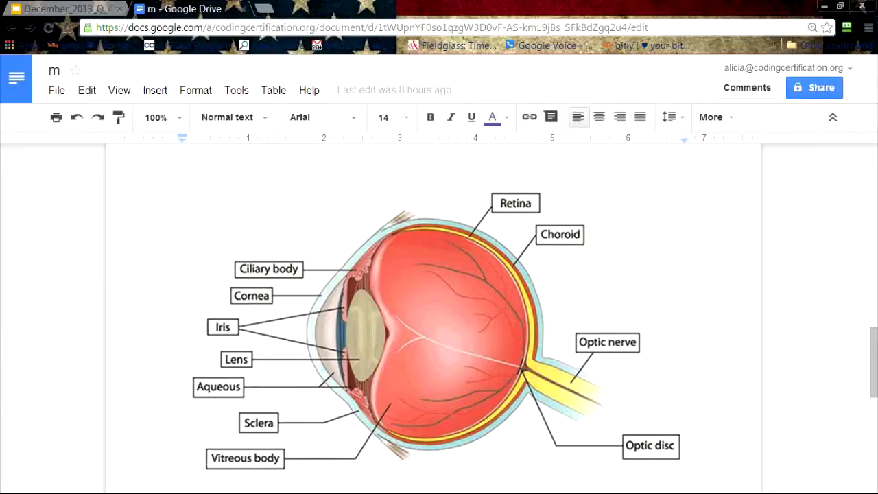
mouse_move(544, 235)
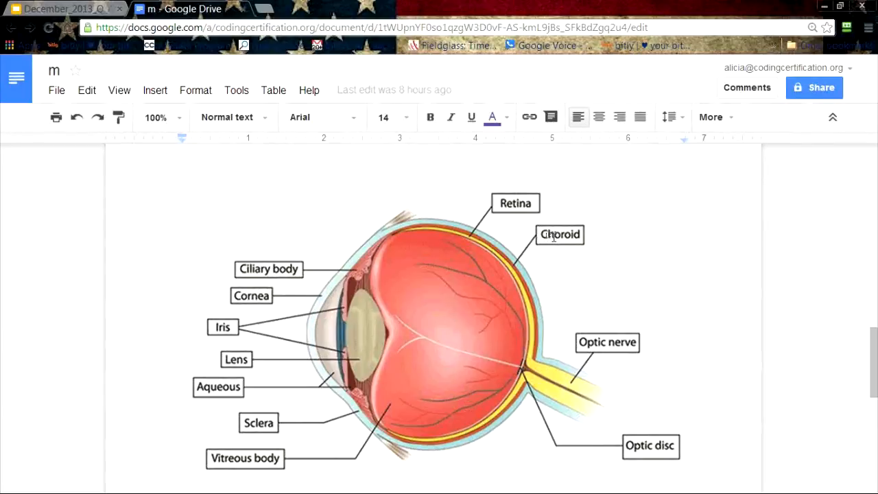
mouse_move(537, 275)
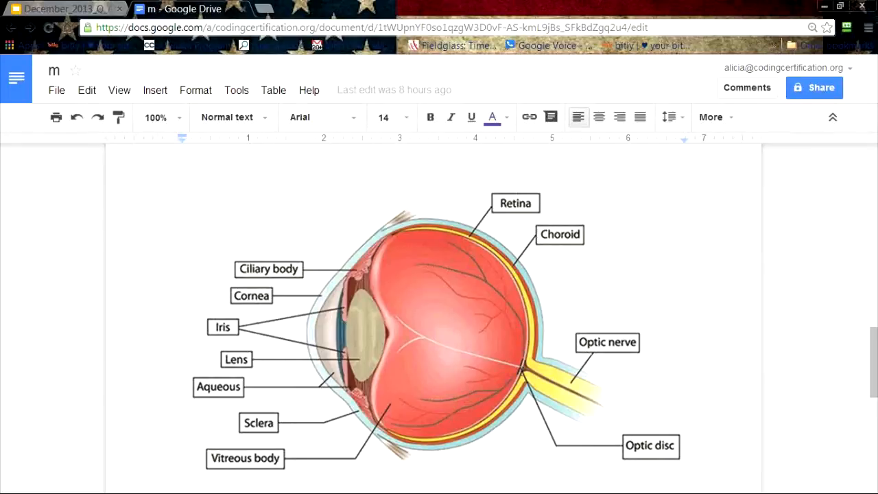
mouse_move(593, 401)
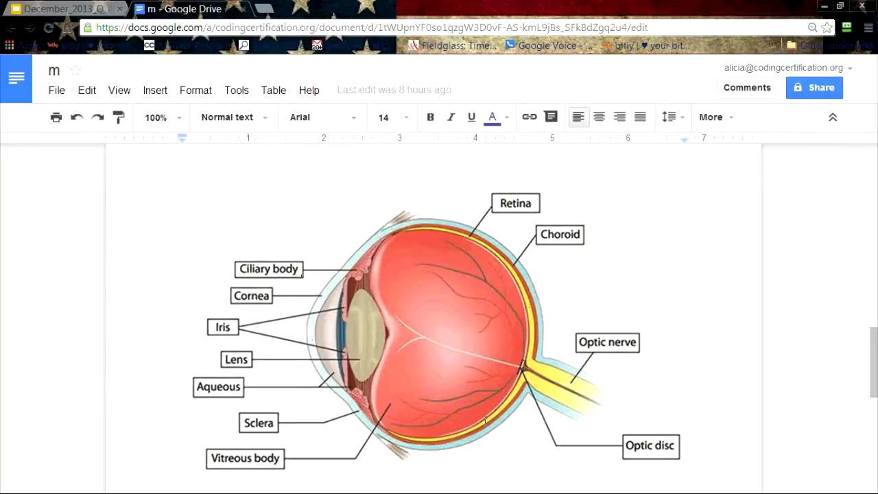
scroll(down, 3)
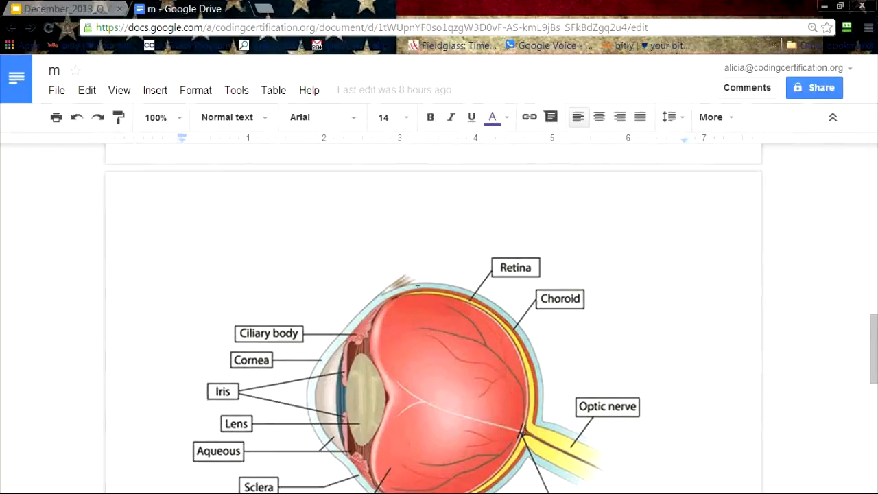